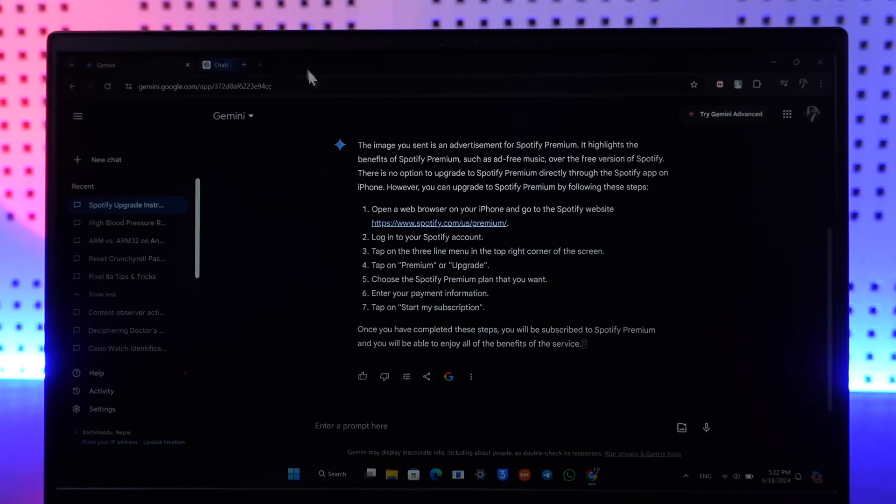
Review the thumbnail analysis, then choose the Android-apple image from Downloads to attach.
scroll("up", 3)
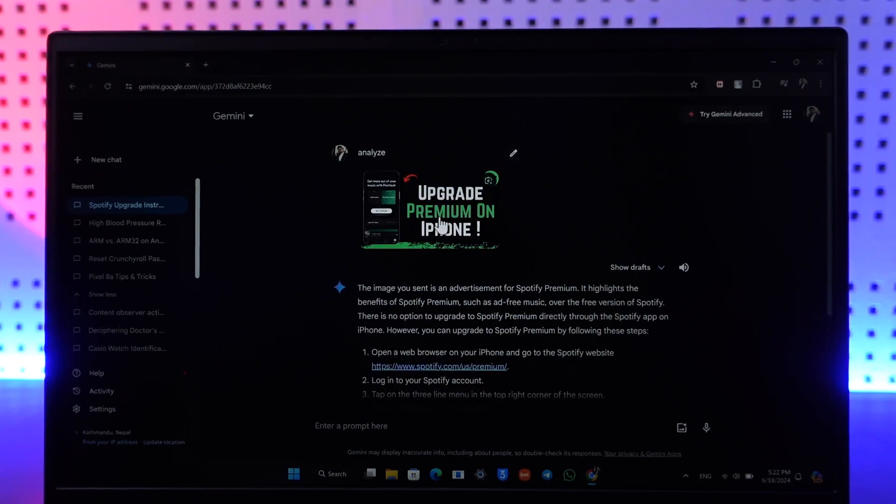
mouse_move(546, 282)
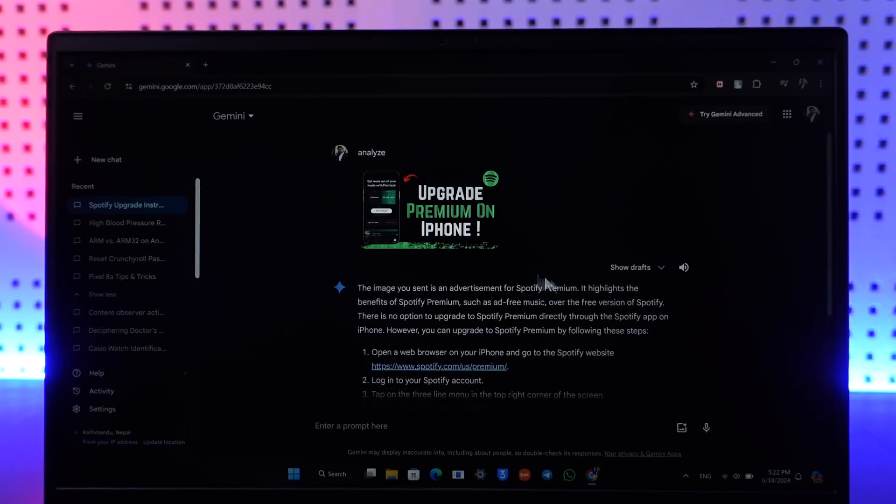
mouse_move(532, 242)
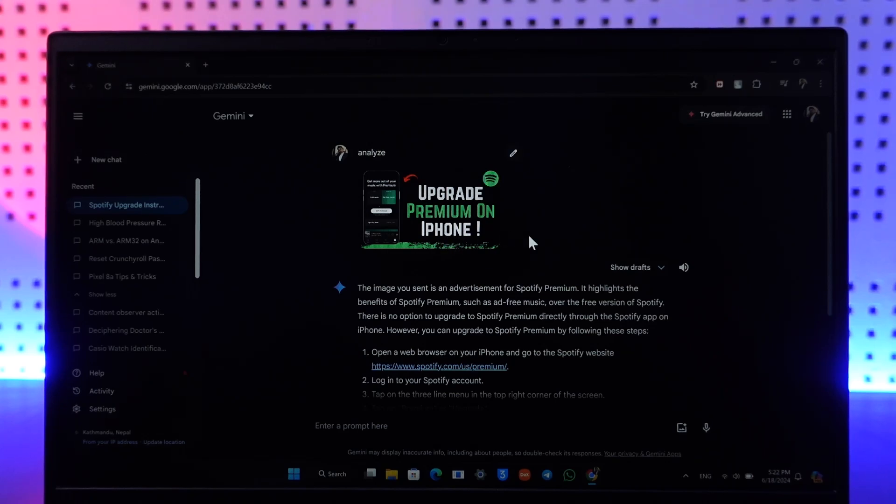
mouse_move(312, 100)
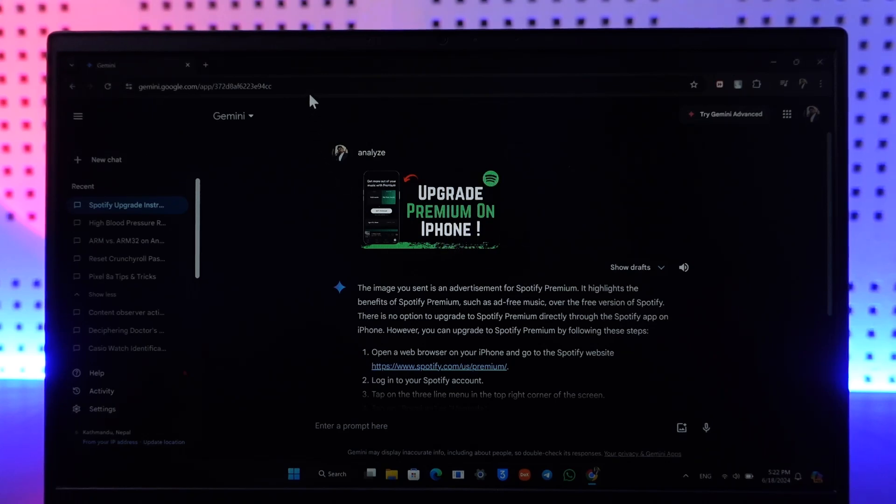
mouse_move(705, 358)
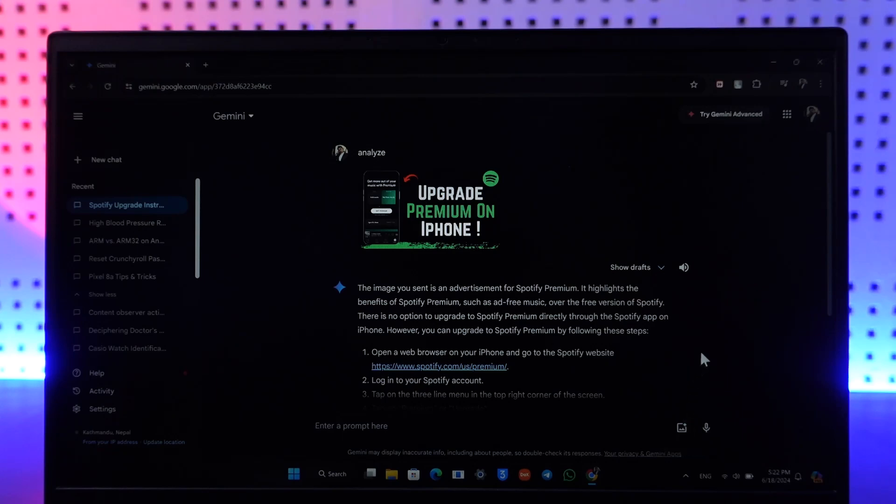
mouse_move(711, 353)
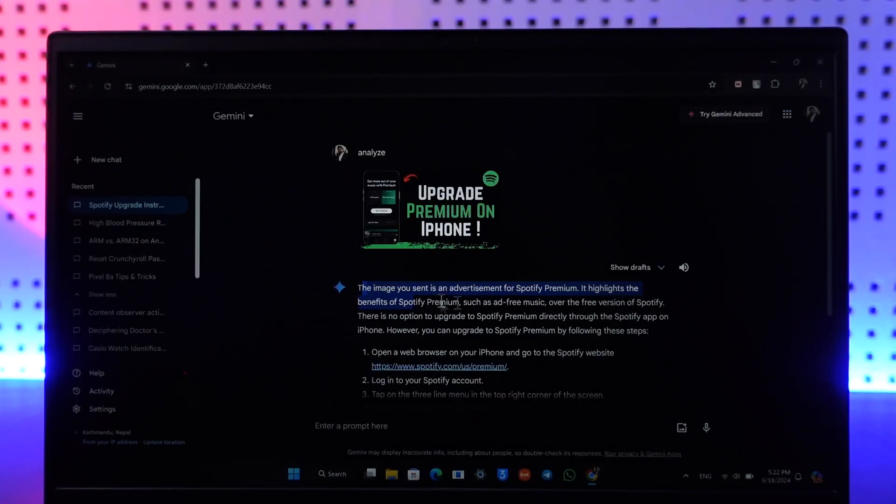
left_click(681, 428)
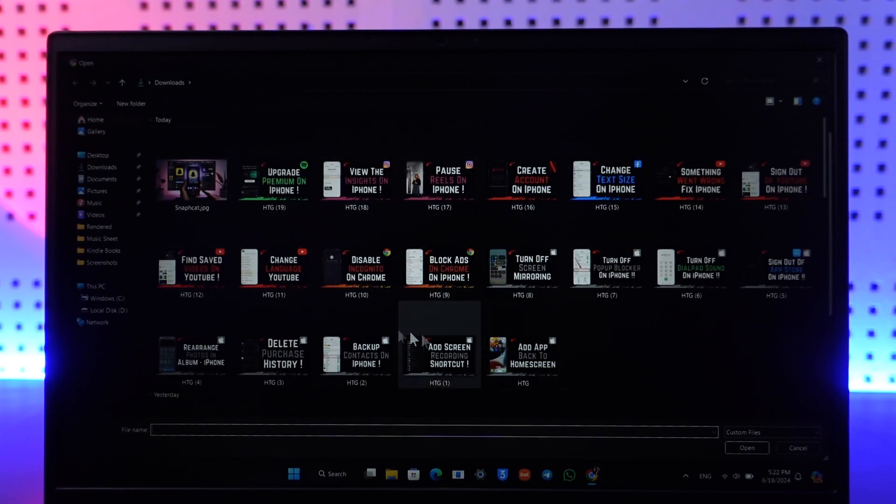
scroll("up", 3)
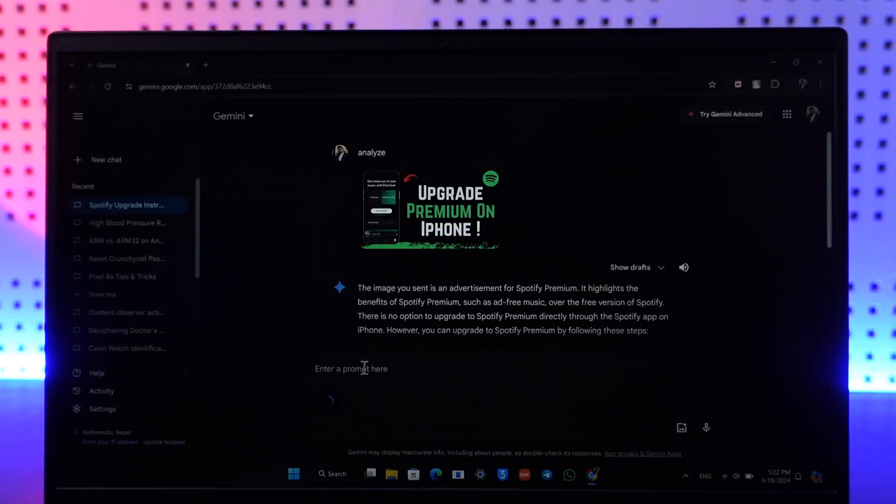
Send the prompt "what is this" with the attached Android robot holding an apple image.
type("w")
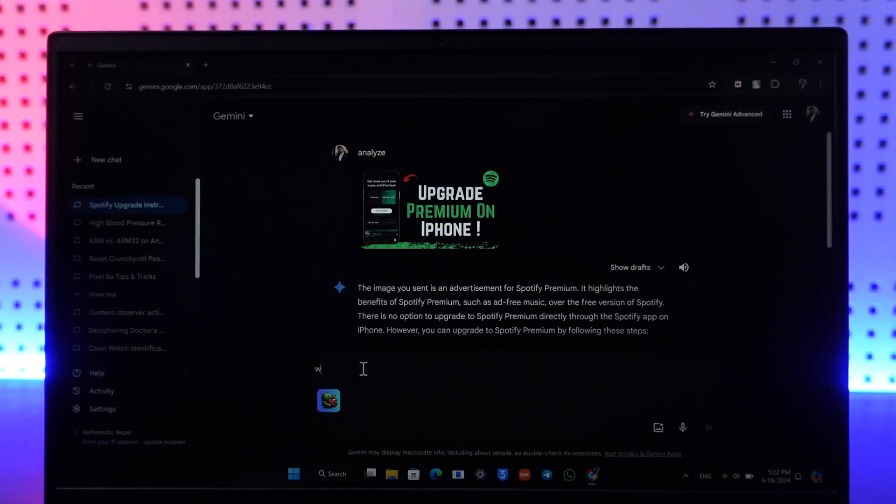
type("hat")
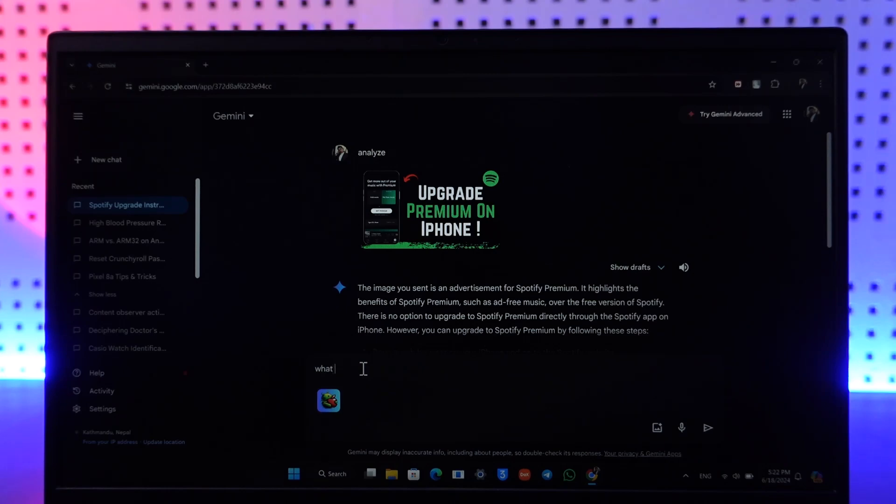
type("is t")
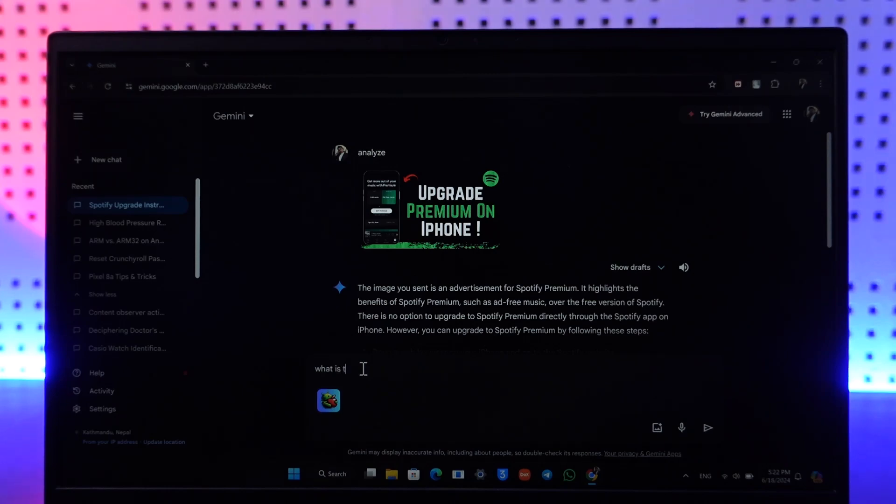
left_click(707, 427)
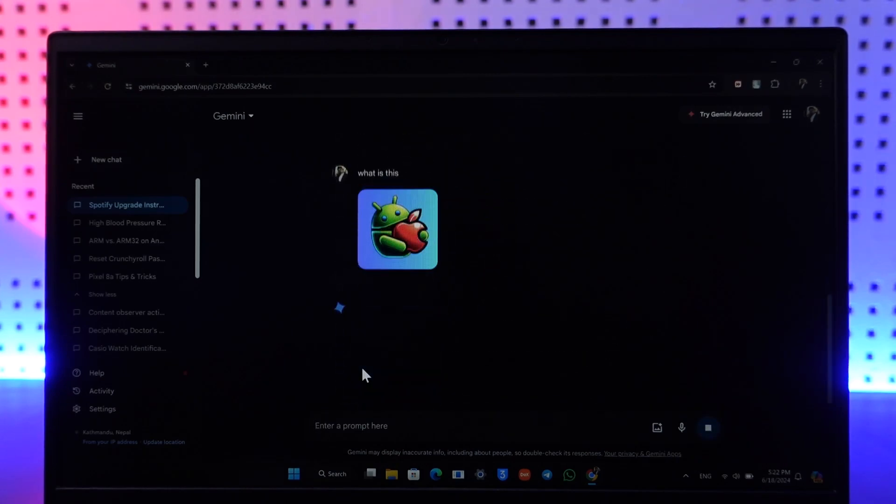